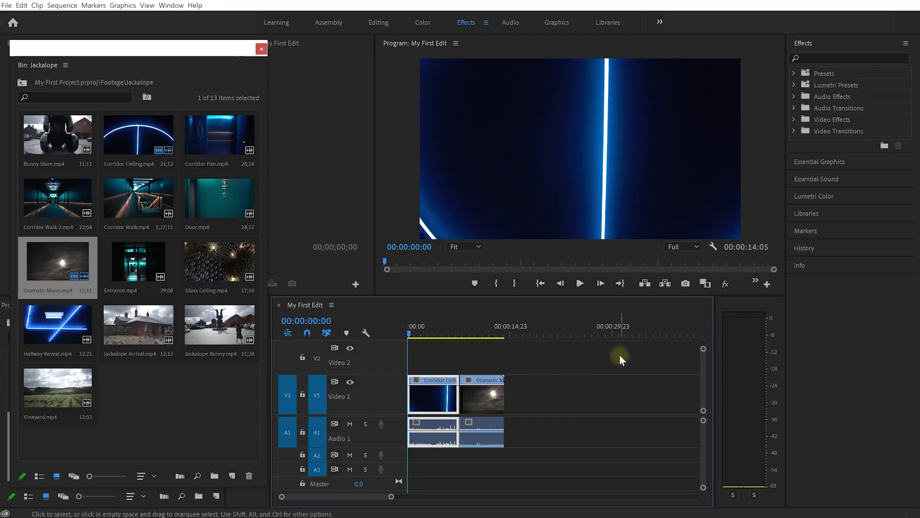
# Move Corridor Ceiling and Dramatic Moon later on V1, then drop Entrance.mp4 at the sequence start
pyautogui.moveTo(621, 359); pyautogui.dragTo(408, 455)
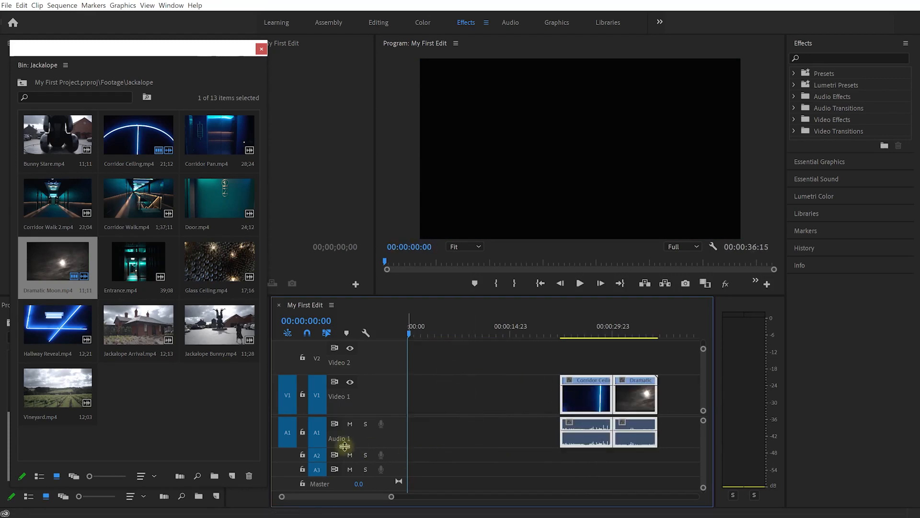
pyautogui.click(138, 260)
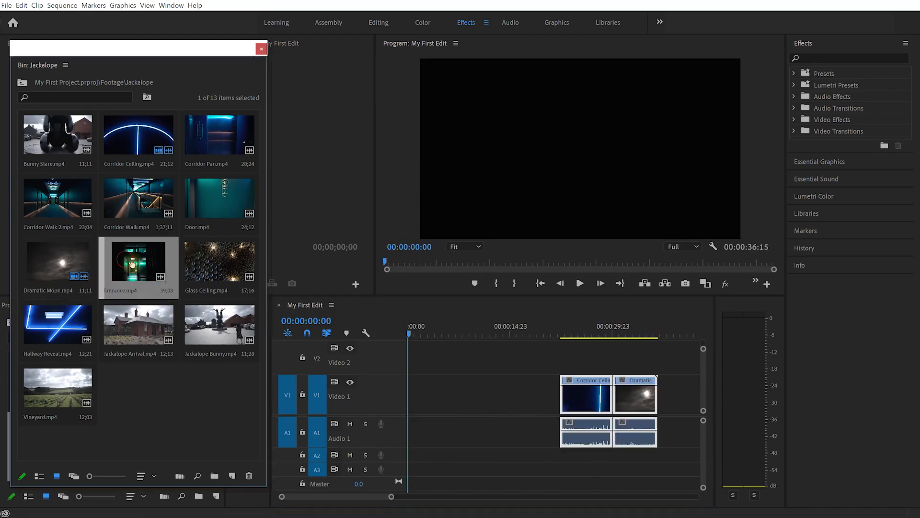
pyautogui.moveTo(138, 264); pyautogui.dragTo(426, 393)
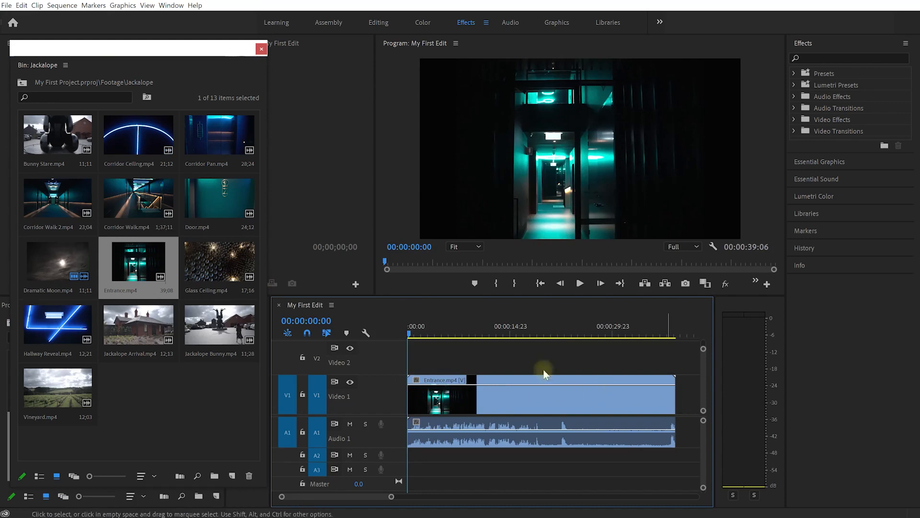
pyautogui.moveTo(581, 410)
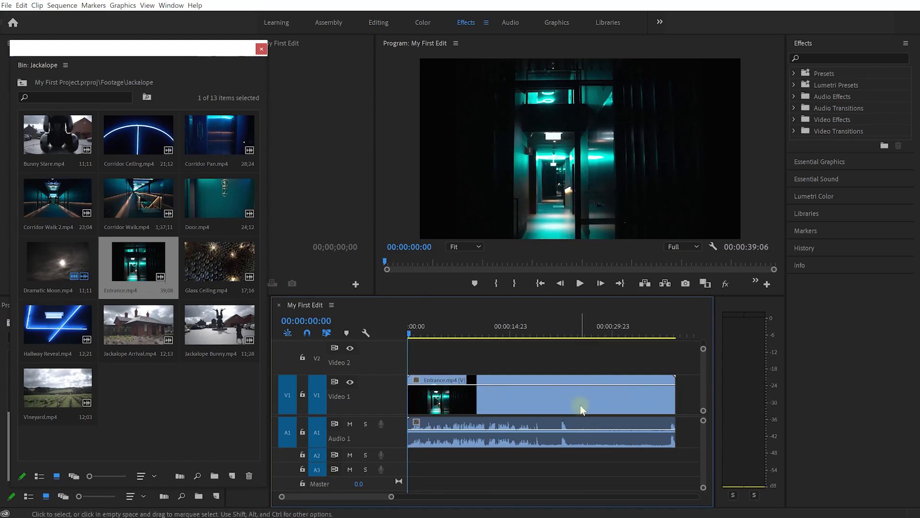
pyautogui.moveTo(546, 401)
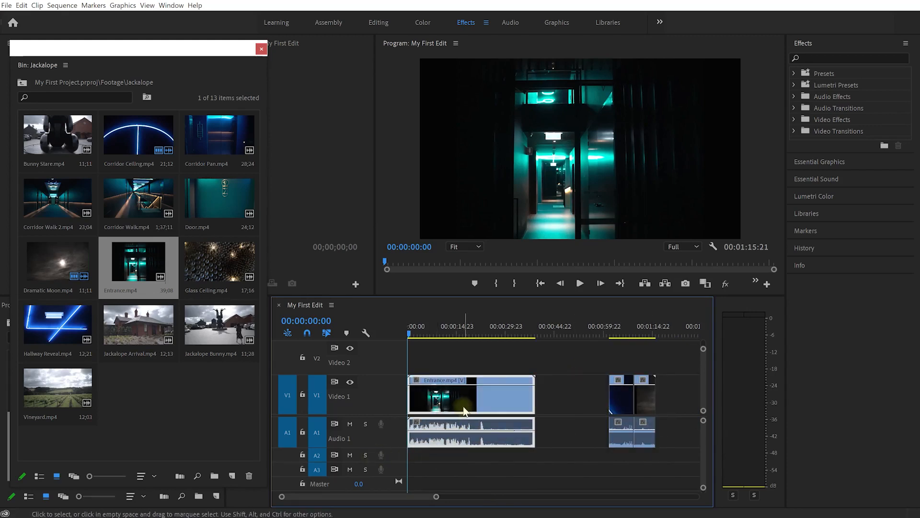
# Undo the clip moves so only Corridor Ceiling and Dramatic Moon sit at the start
pyautogui.press('Delete')
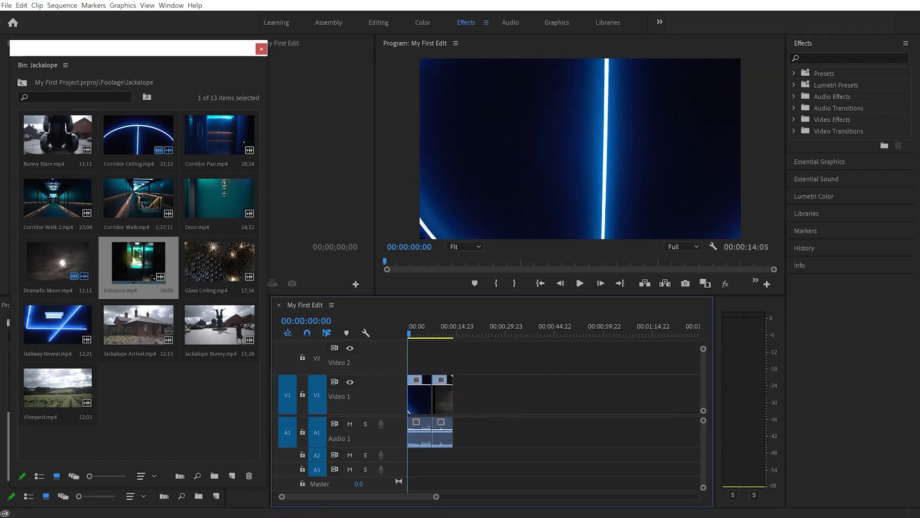
# Insert-edit Entrance.mp4 at the start of V1 so the corridor clips shift after it
pyautogui.moveTo(138, 261); pyautogui.dragTo(499, 394)
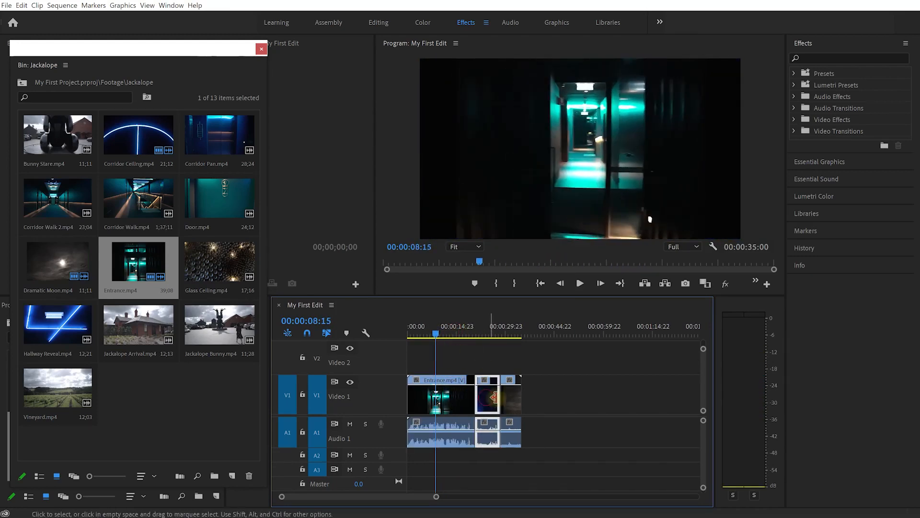
# Copy the Corridor Ceiling clip and paste copies past the end of the other clips
pyautogui.click(481, 403)
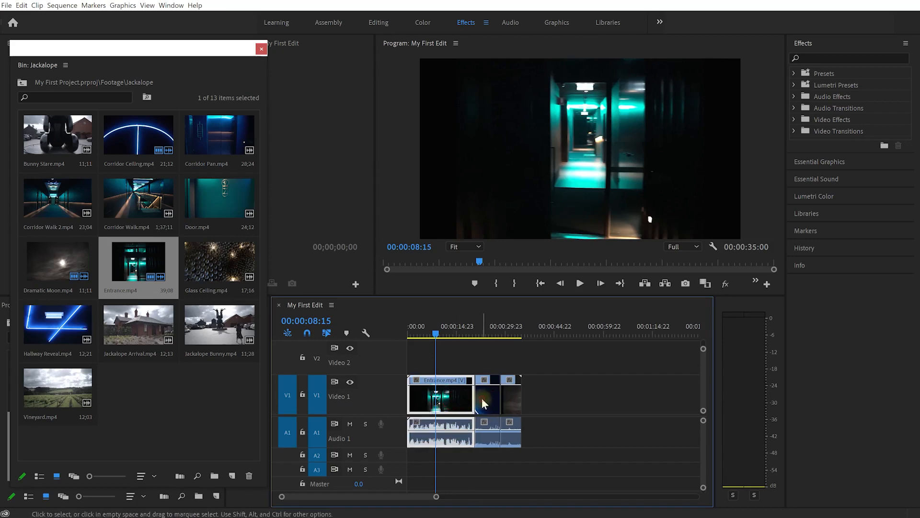
pyautogui.click(488, 333)
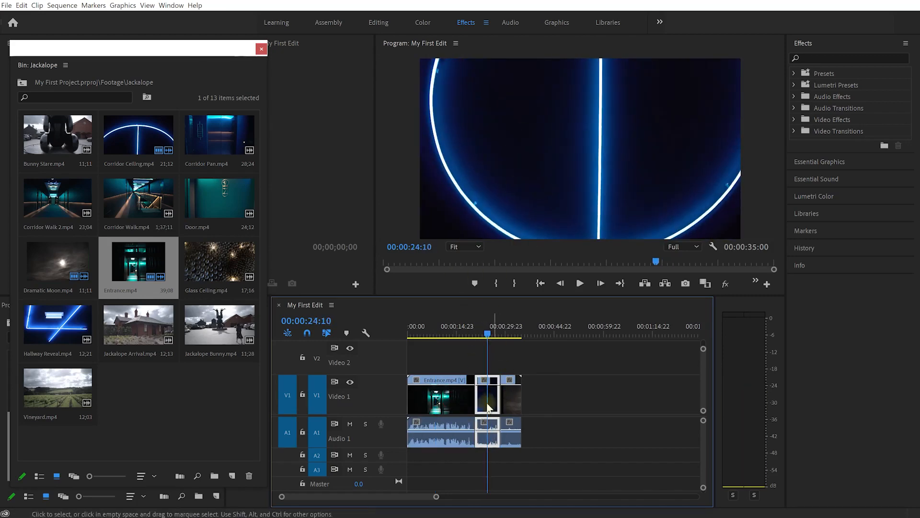
pyautogui.press('ctrl+c')
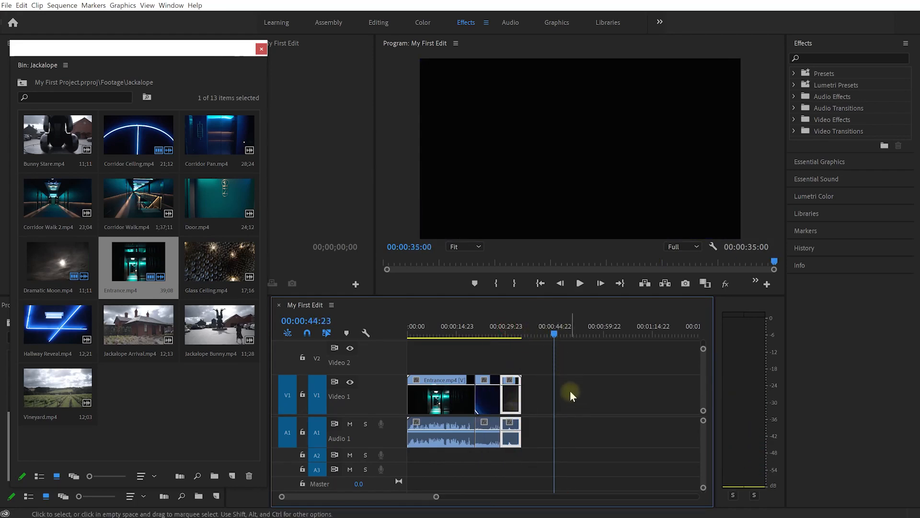
pyautogui.press('Ctrl+v')
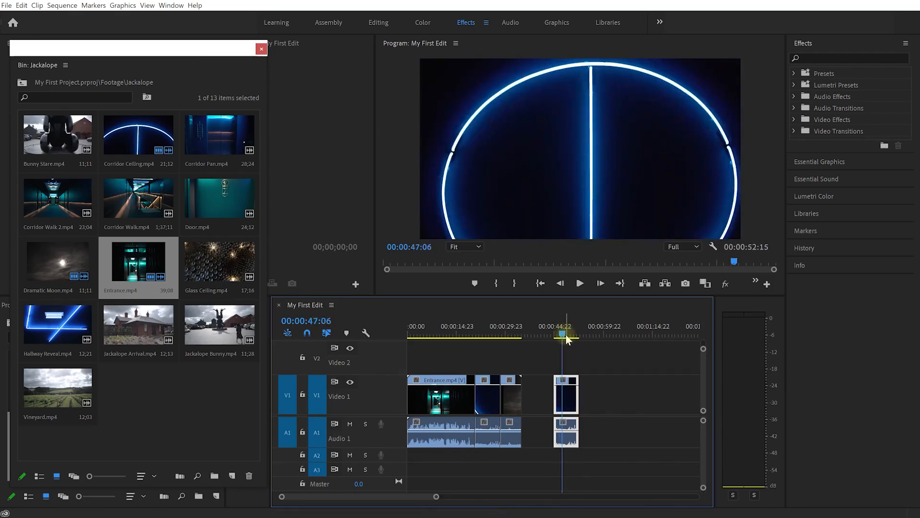
pyautogui.press('ctrl+x')
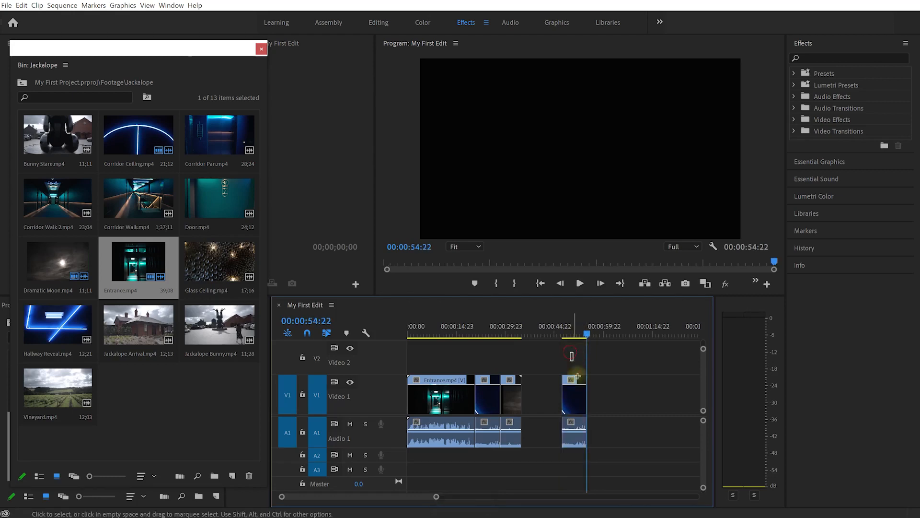
# Paste-insert a corridor clip at the beginning of V1, ahead of Entrance
pyautogui.press('ctrl+x')
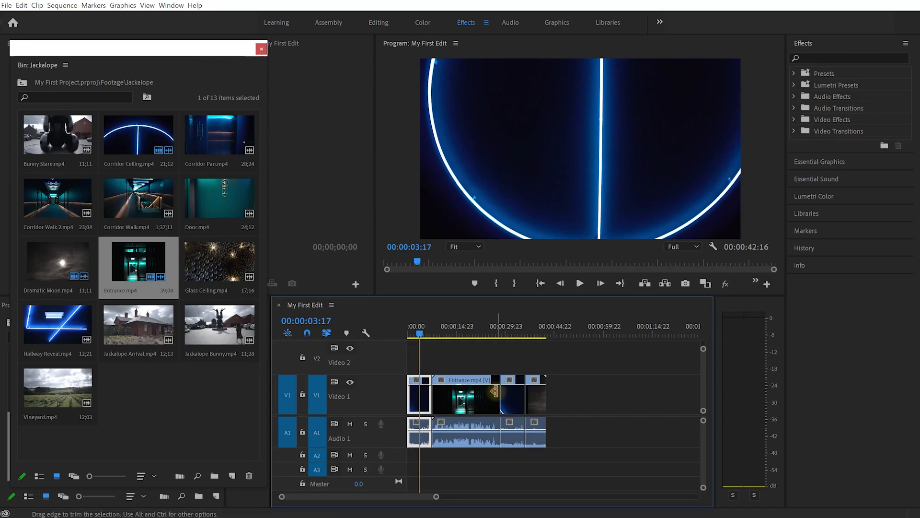
pyautogui.moveTo(481, 399)
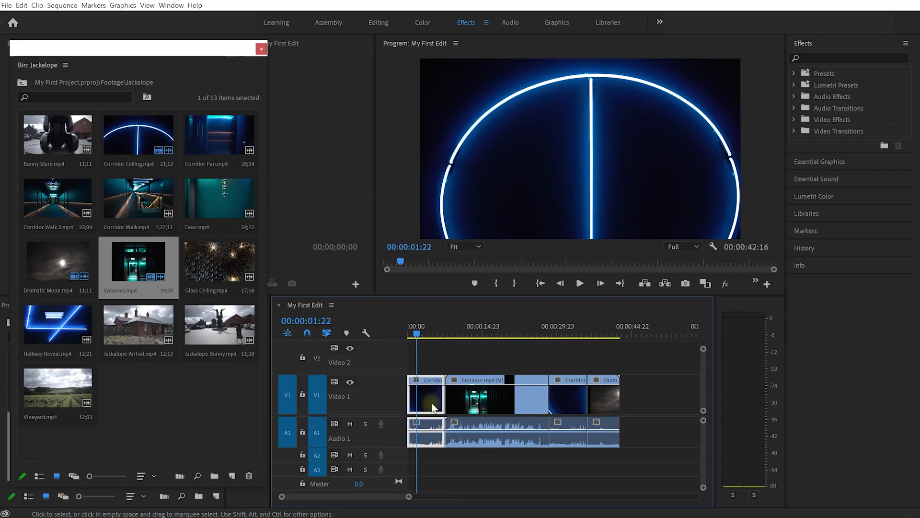
# Ripple-delete the leading corridor clip so Entrance opens the sequence with no gap
pyautogui.rightClick(427, 395)
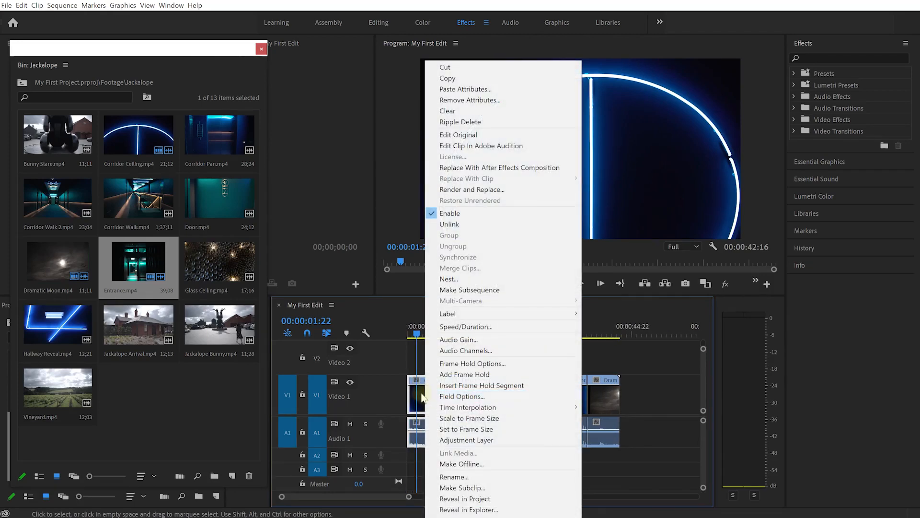
pyautogui.moveTo(460, 121)
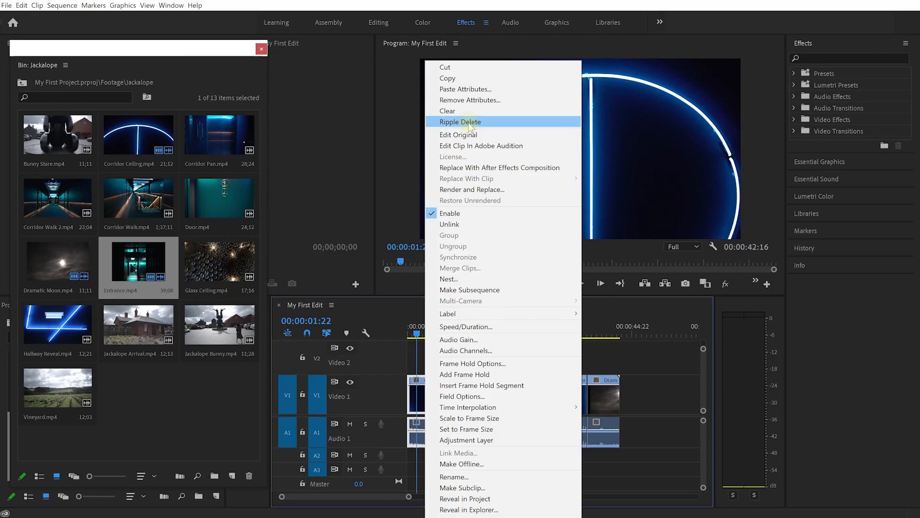
pyautogui.click(460, 122)
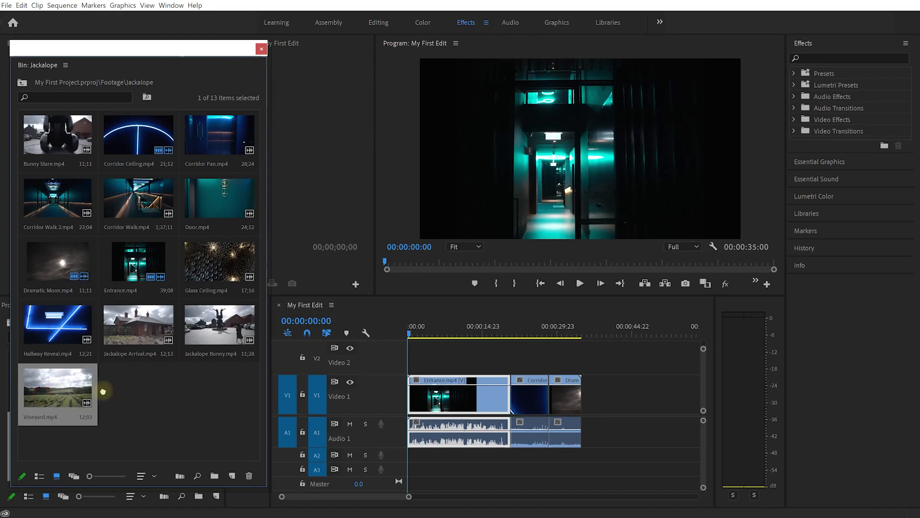
# Drop Vineyard.mp4 on V2 around 00:00:13 over Entrance, with its audio on A2
pyautogui.moveTo(57, 384); pyautogui.dragTo(548, 393)
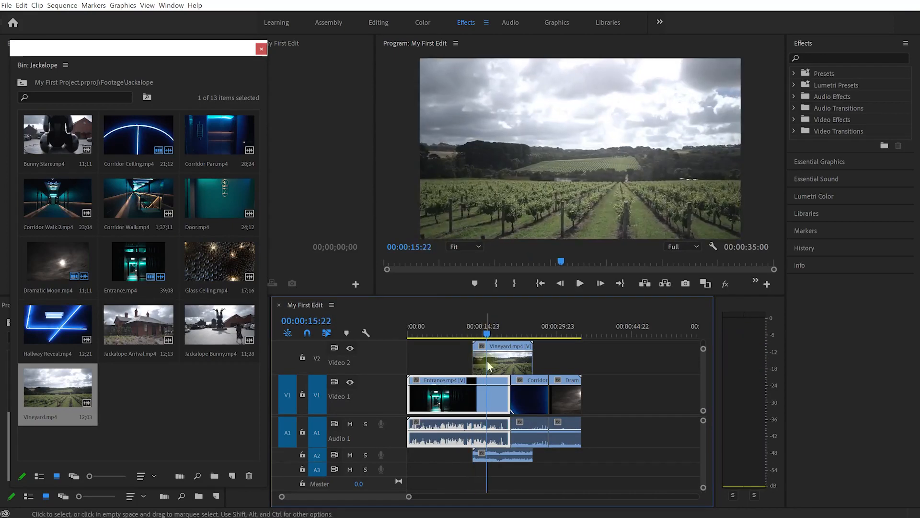
pyautogui.click(495, 358)
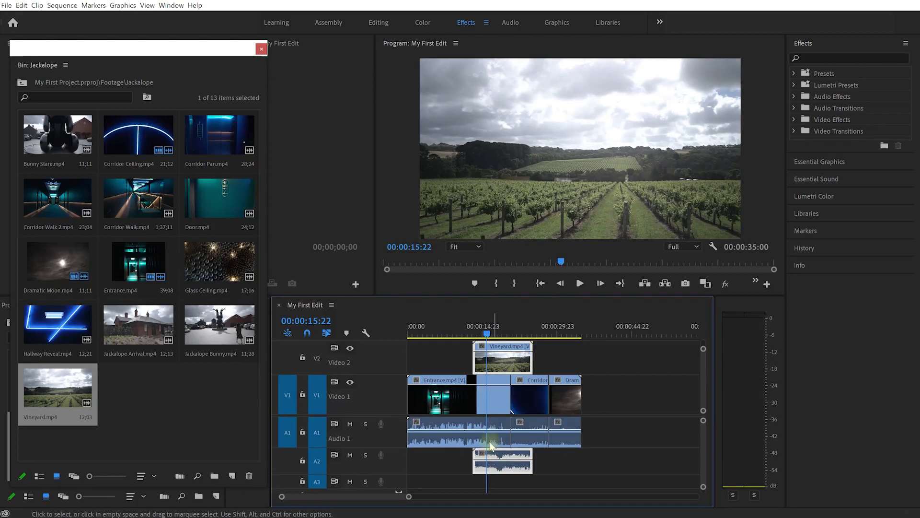
pyautogui.moveTo(350, 350)
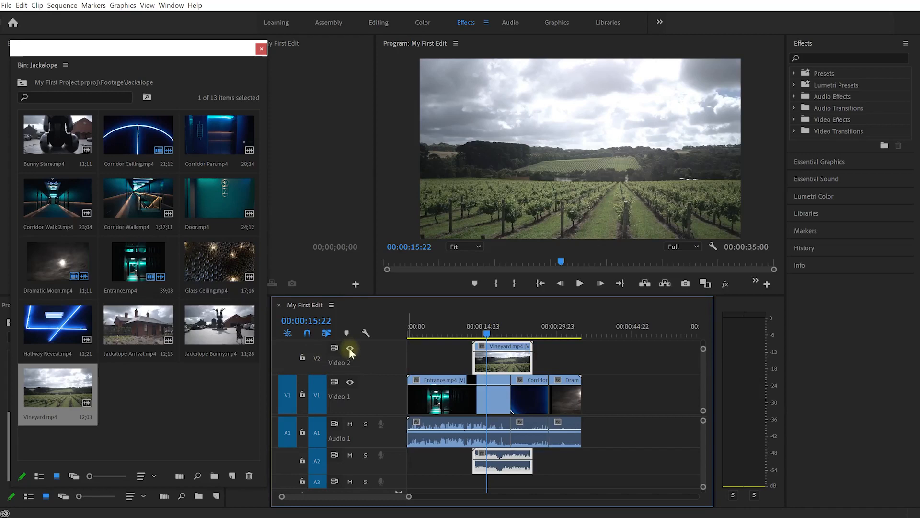
pyautogui.moveTo(351, 350)
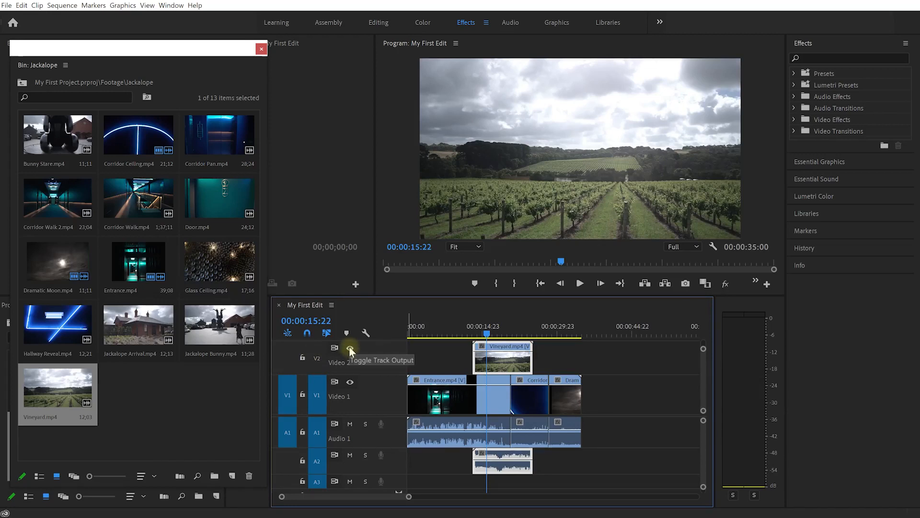
pyautogui.click(350, 348)
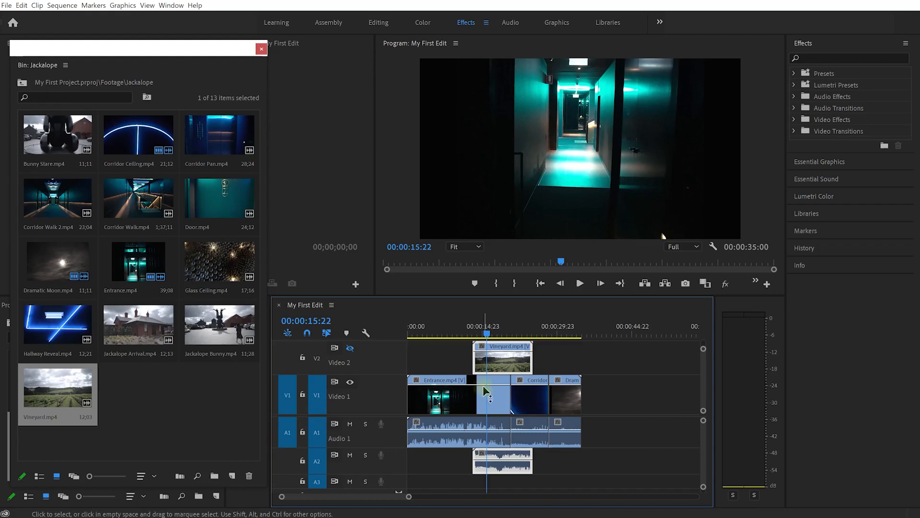
pyautogui.moveTo(350, 350)
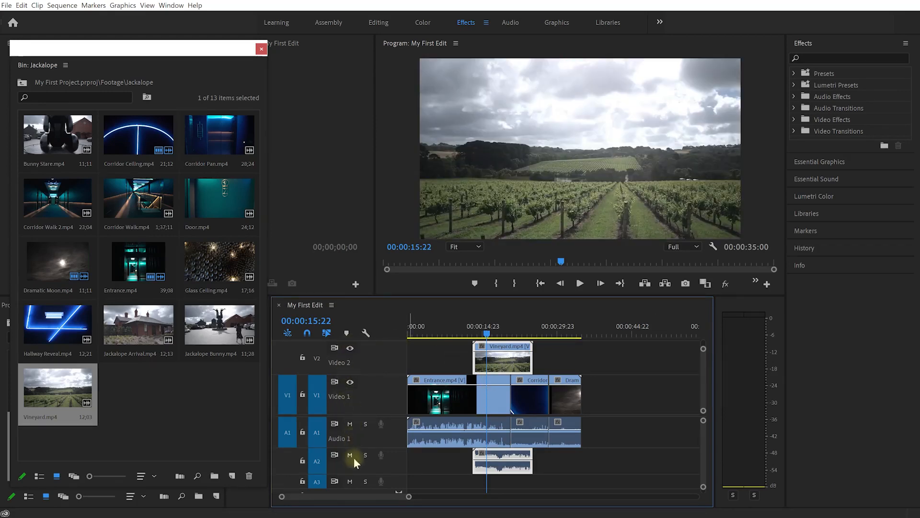
pyautogui.moveTo(364, 424)
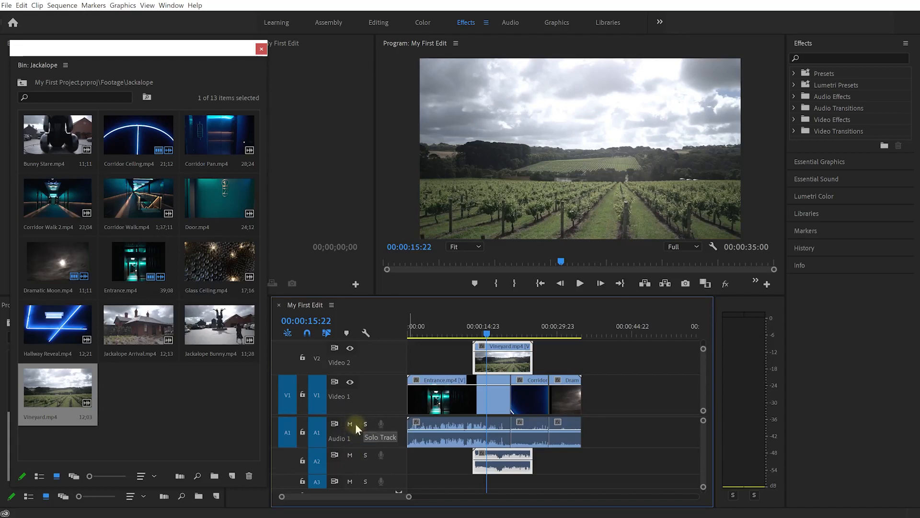
pyautogui.moveTo(350, 424)
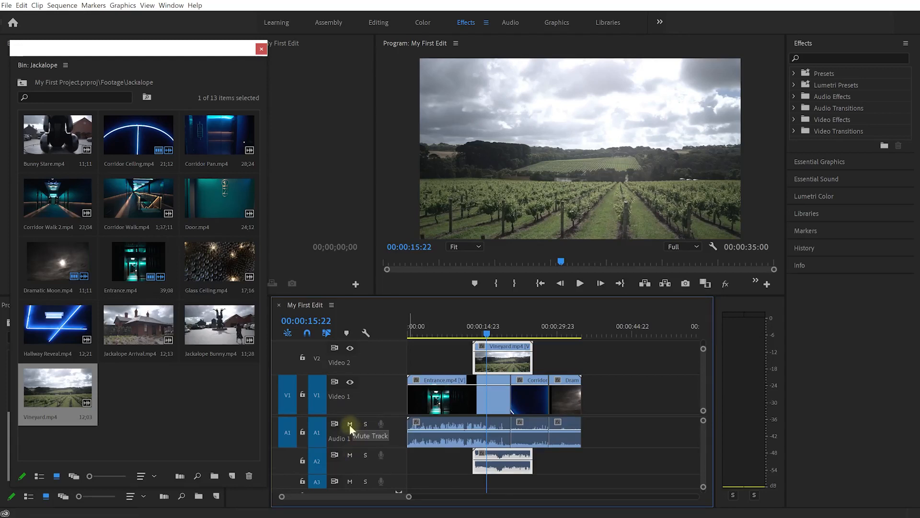
# Try muting A1 and A2, then solo Audio 1 and stop the preview playback
pyautogui.click(350, 423)
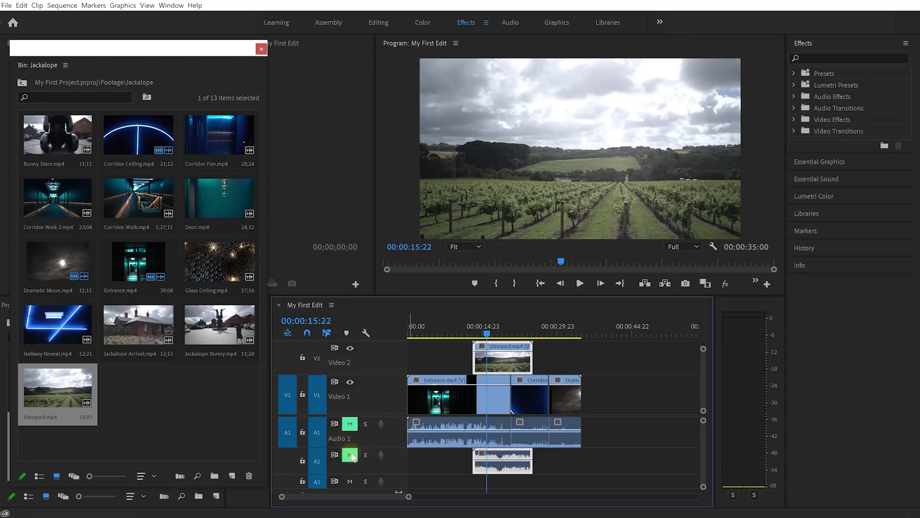
pyautogui.moveTo(365, 424)
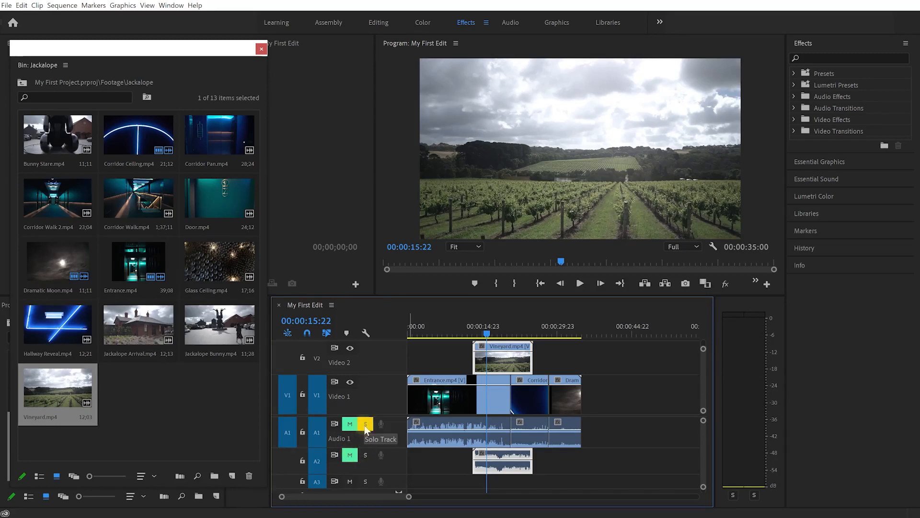
pyautogui.click(365, 424)
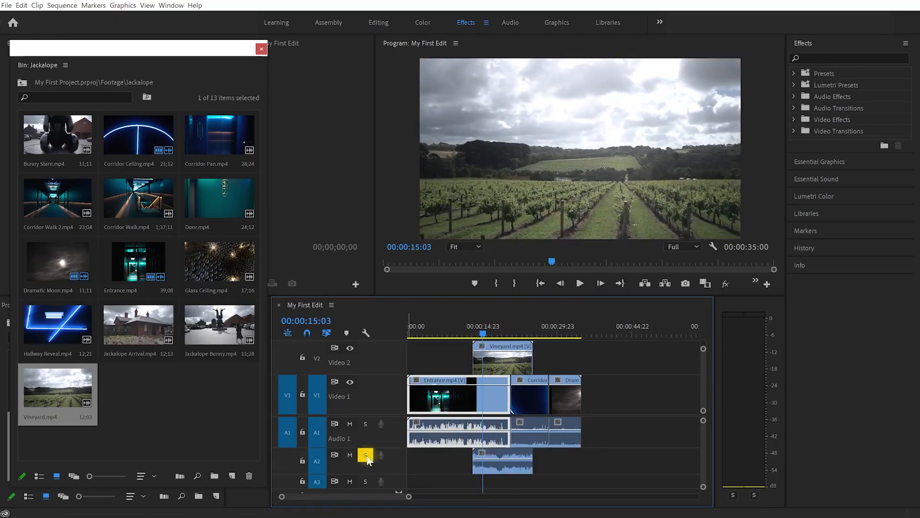
pyautogui.click(364, 424)
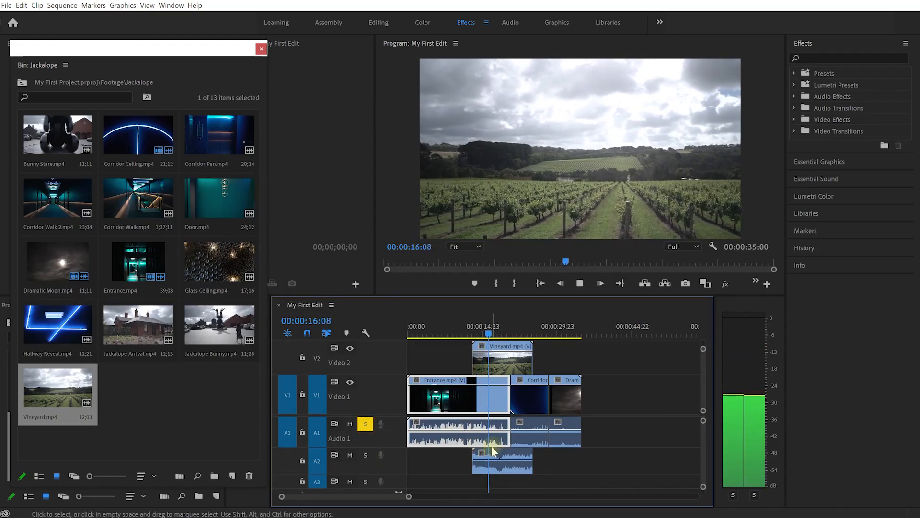
pyautogui.press('space')
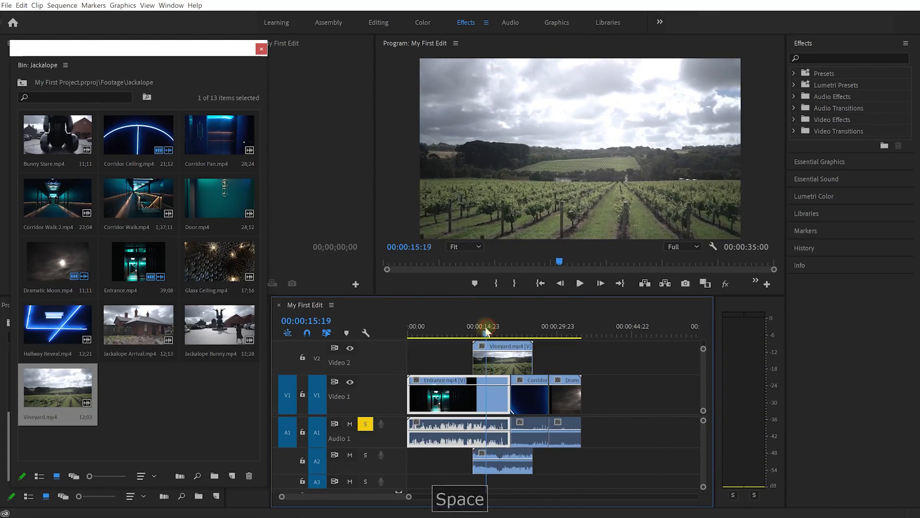